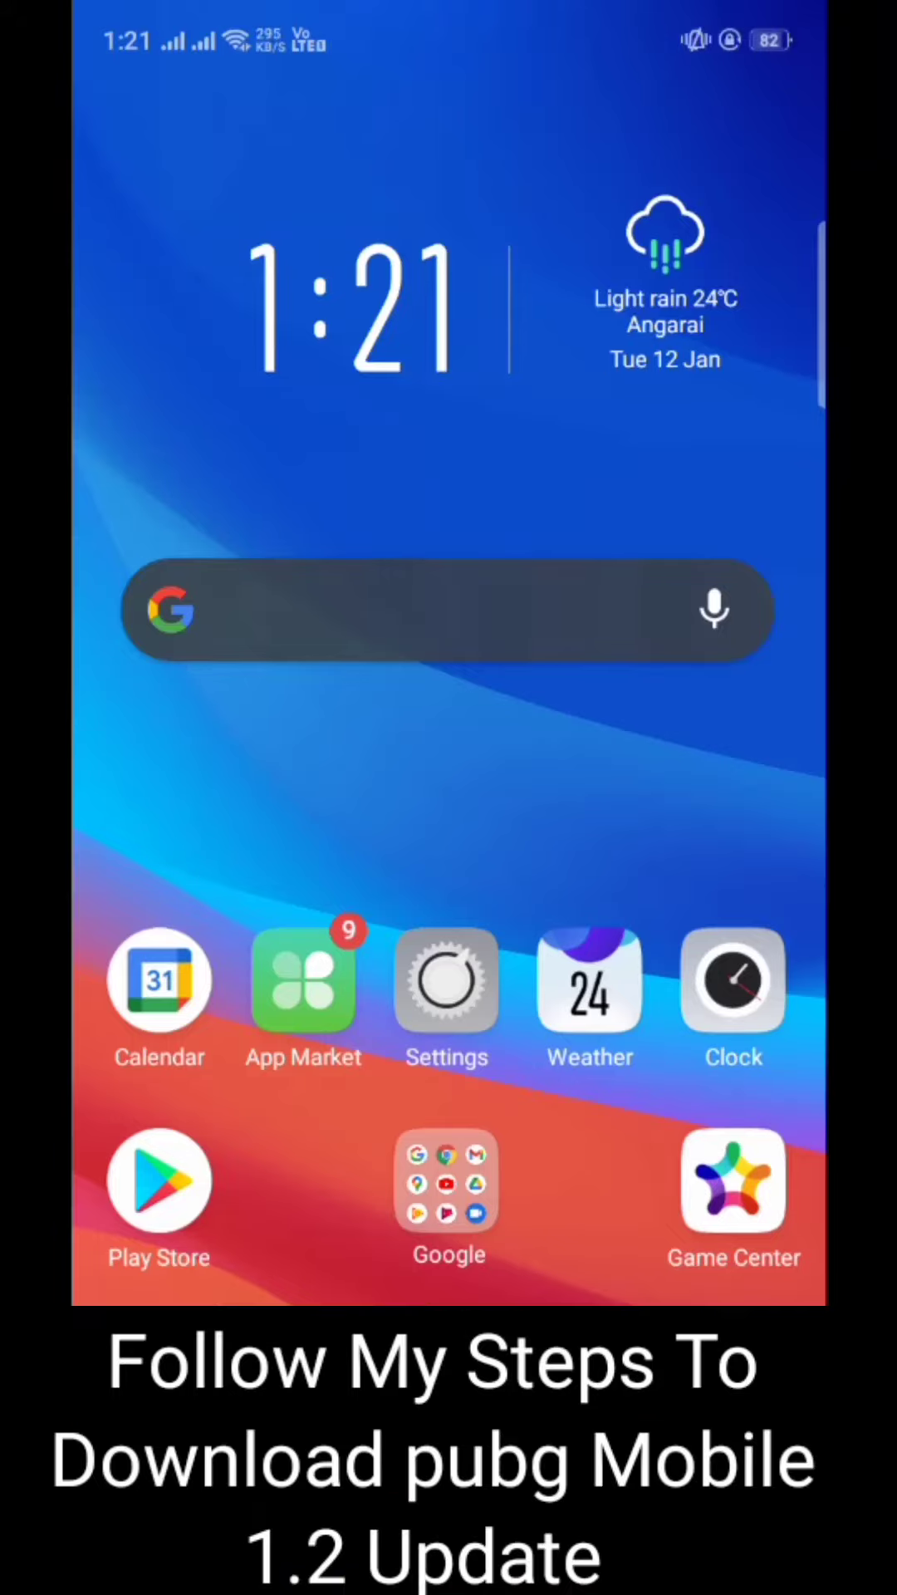
- Bring up the Google search page with an empty query and recent searches
click(438, 609)
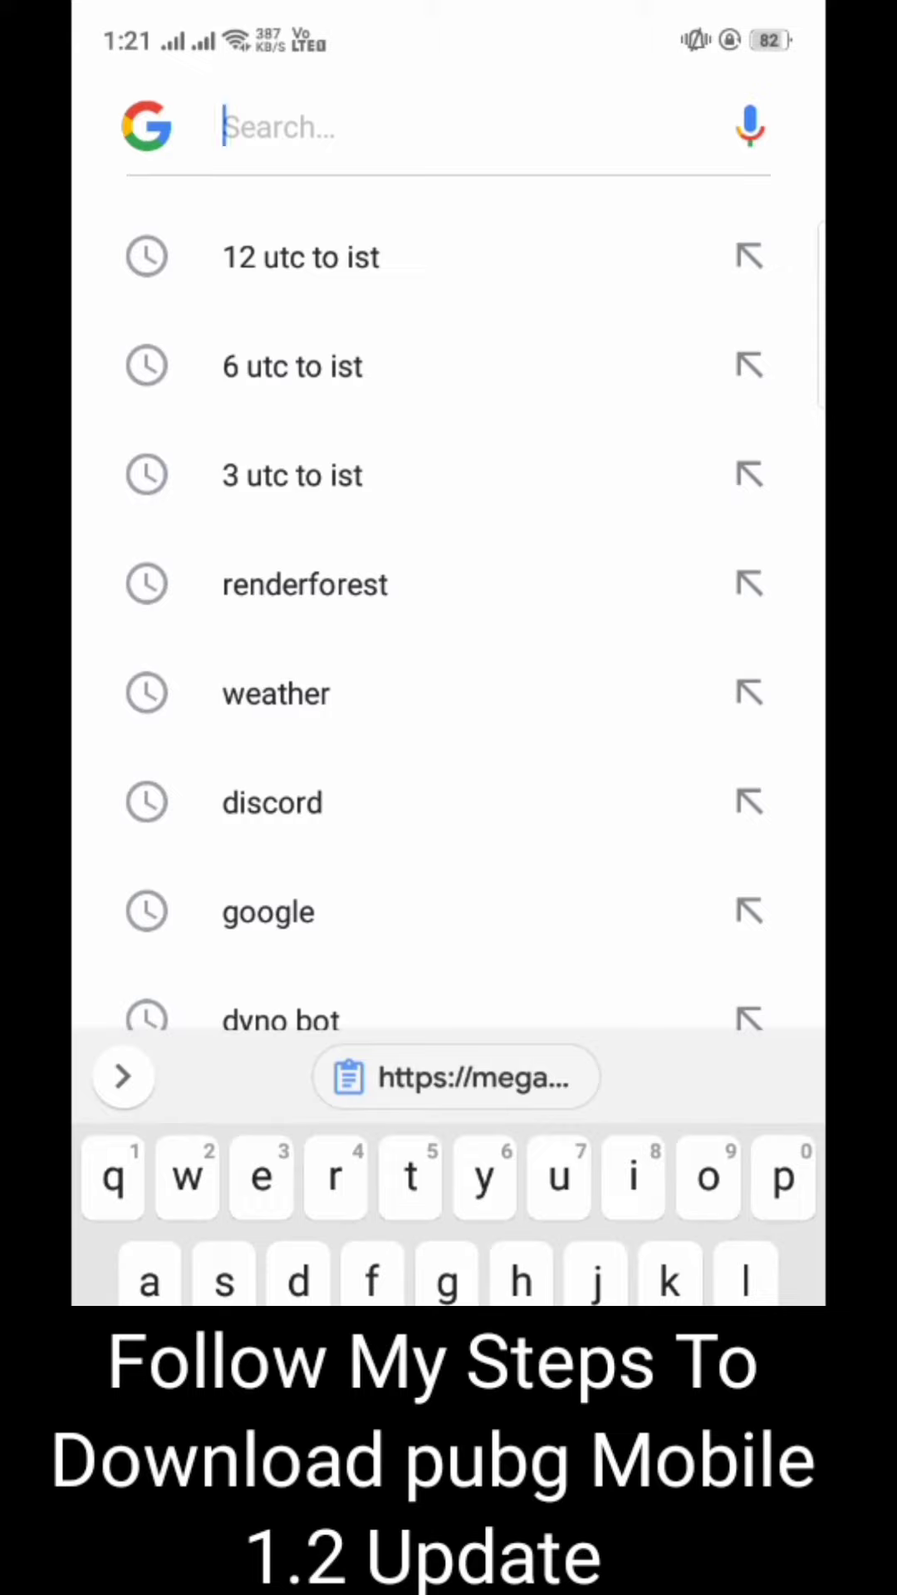
- Go to the copied mega.nz link, loading the PUBGMOBILE__1.2.0.apk (612.7 MB) download page
click(455, 1077)
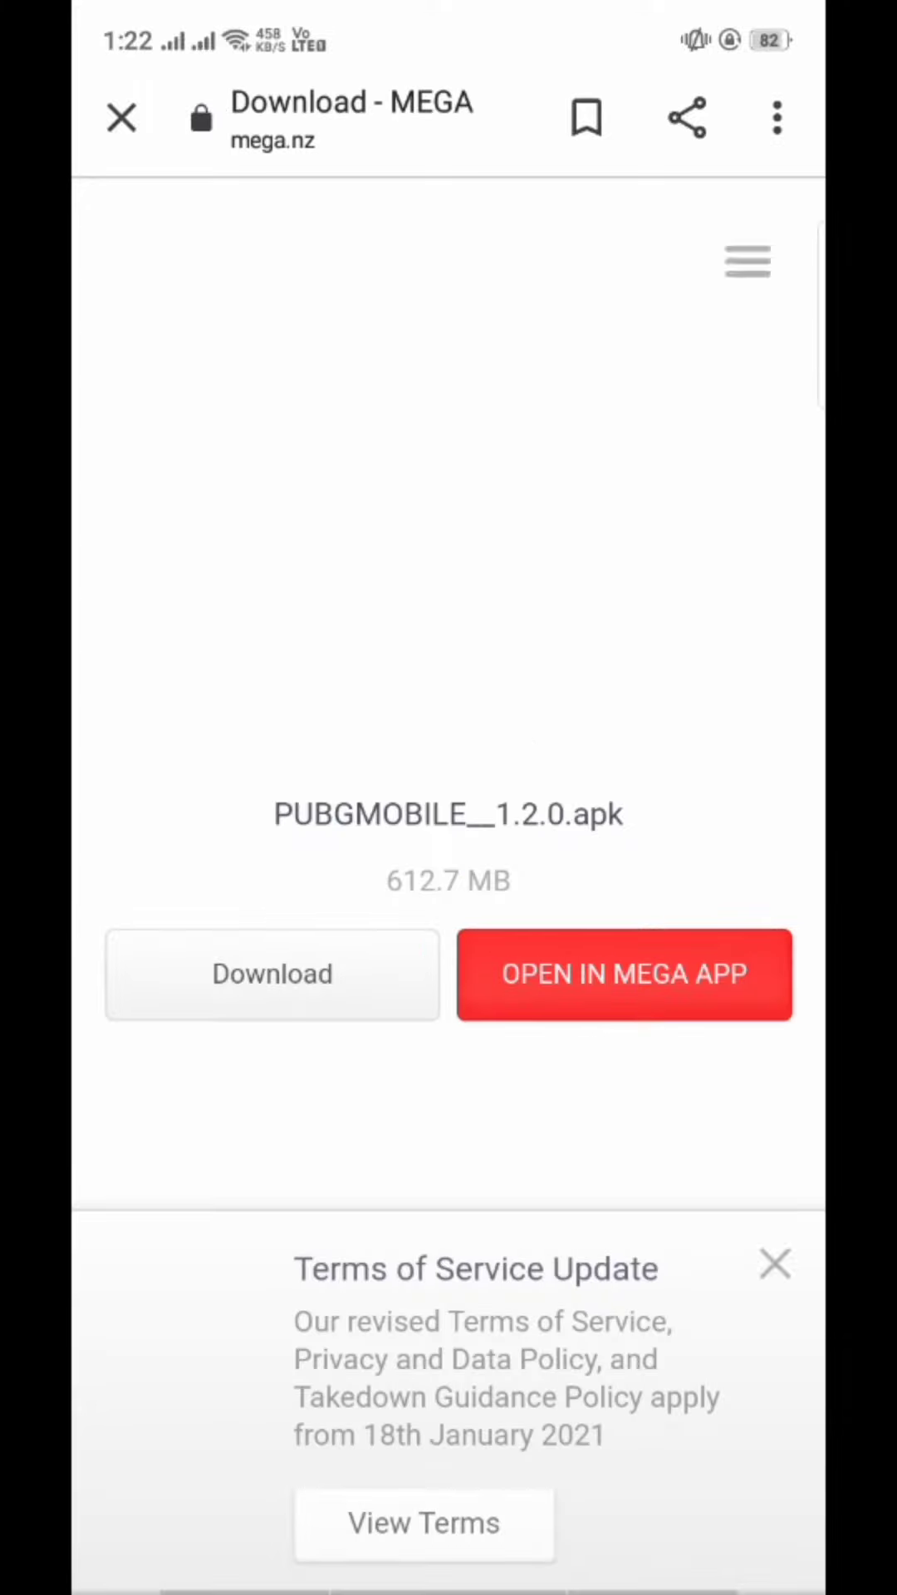
- Save PUBGMOBILE__1.2.0.apk to the device via the MEGA app, starting the 612.74 MB transfer
click(774, 1263)
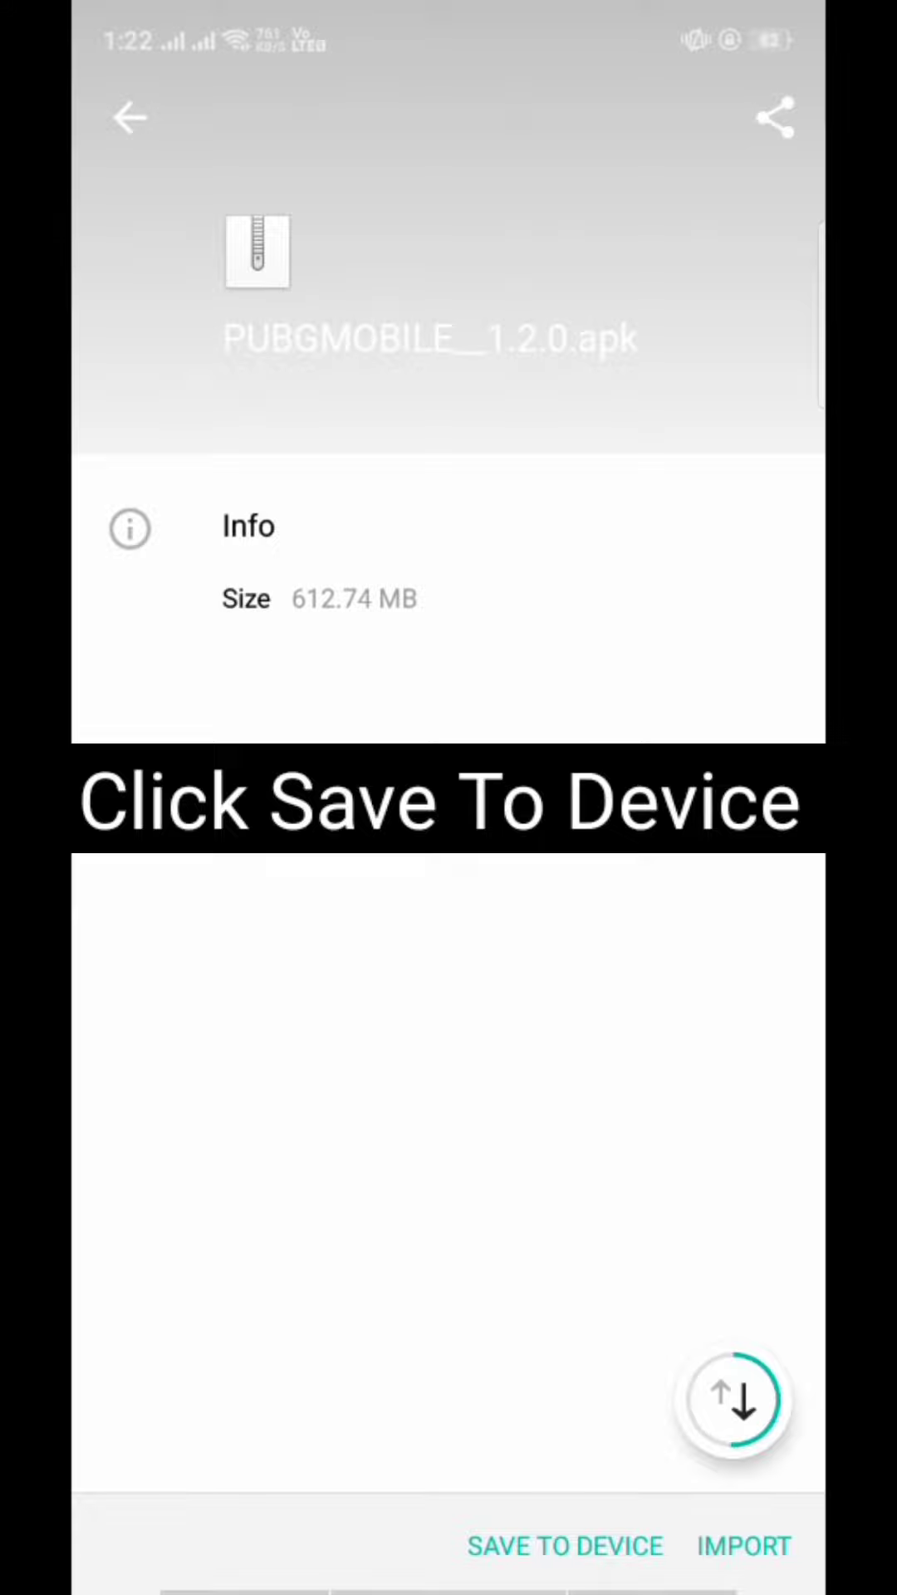
click(562, 1545)
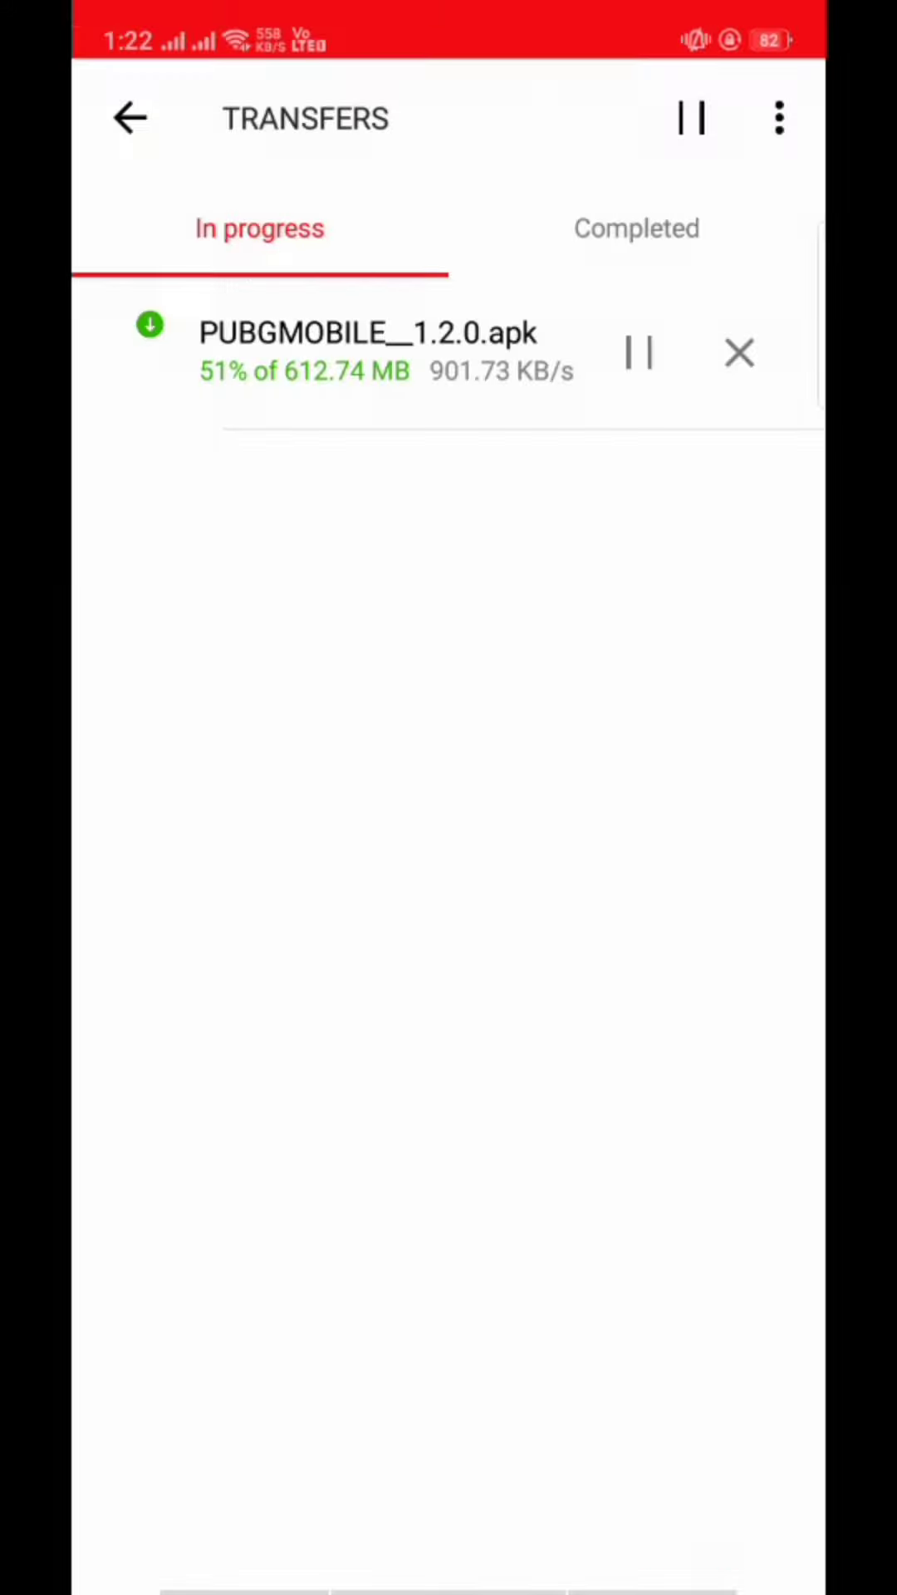